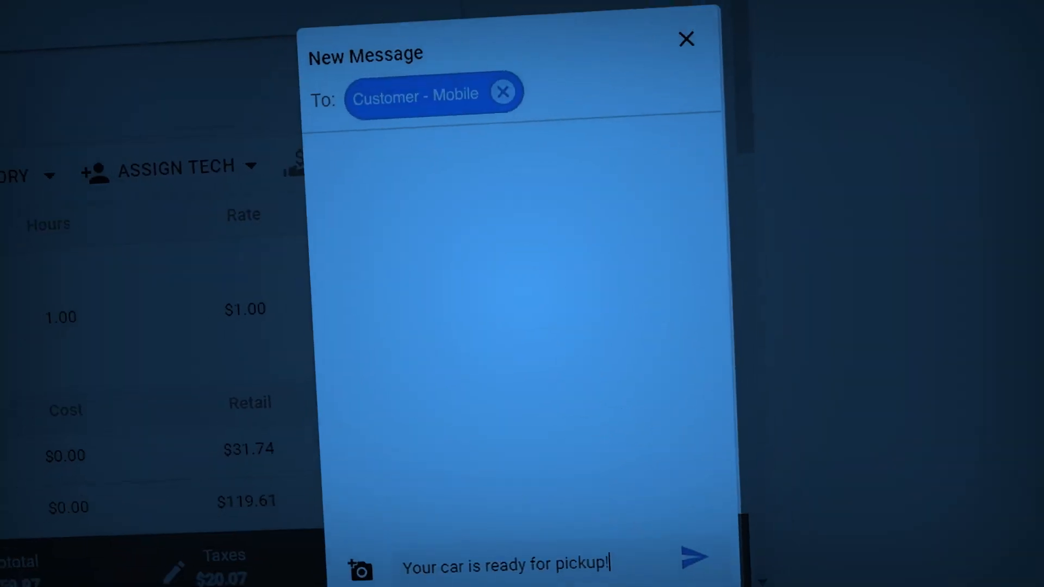
Go to the Job Board with its Estimates and Work-In-Progress repair order columns
click(686, 38)
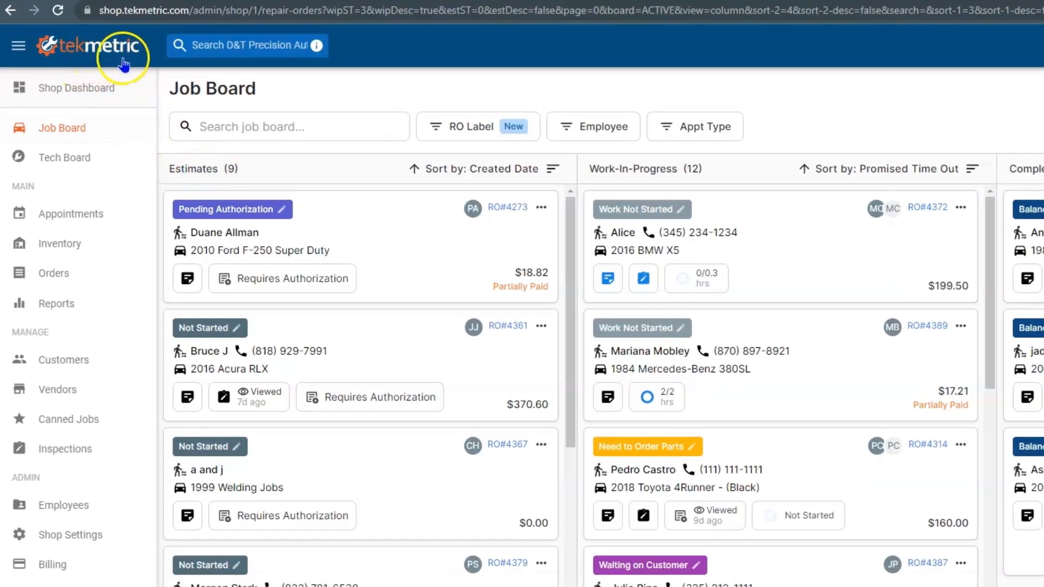
mouse_move(178, 49)
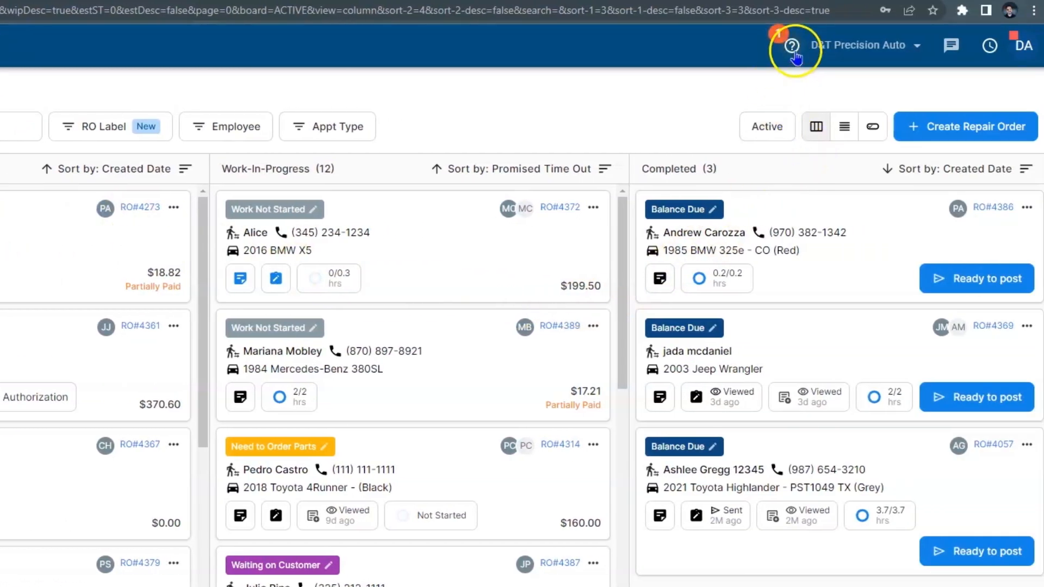
Open the Resource Center panel from the question-mark help icon
click(792, 45)
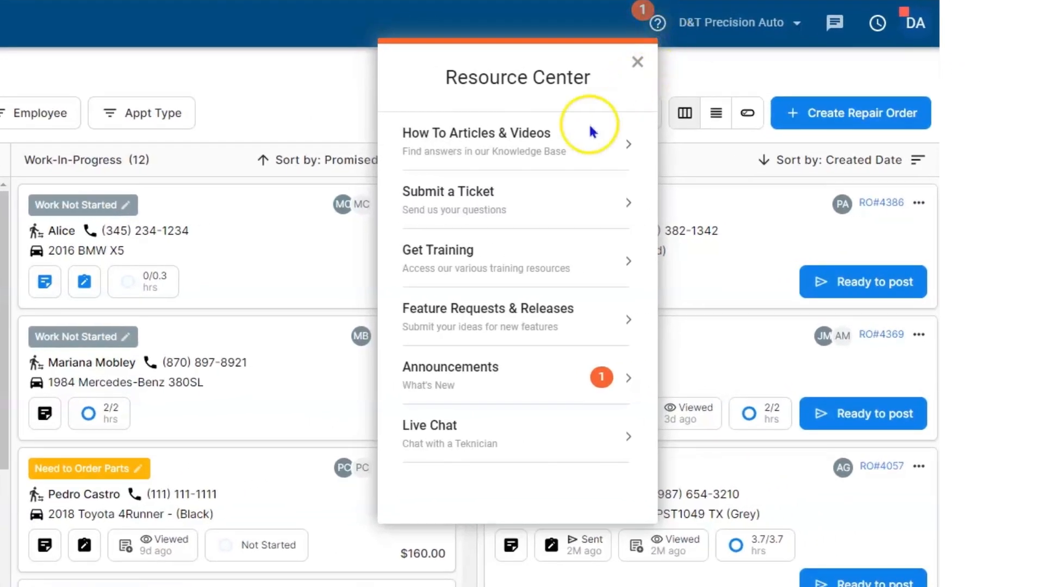
click(475, 133)
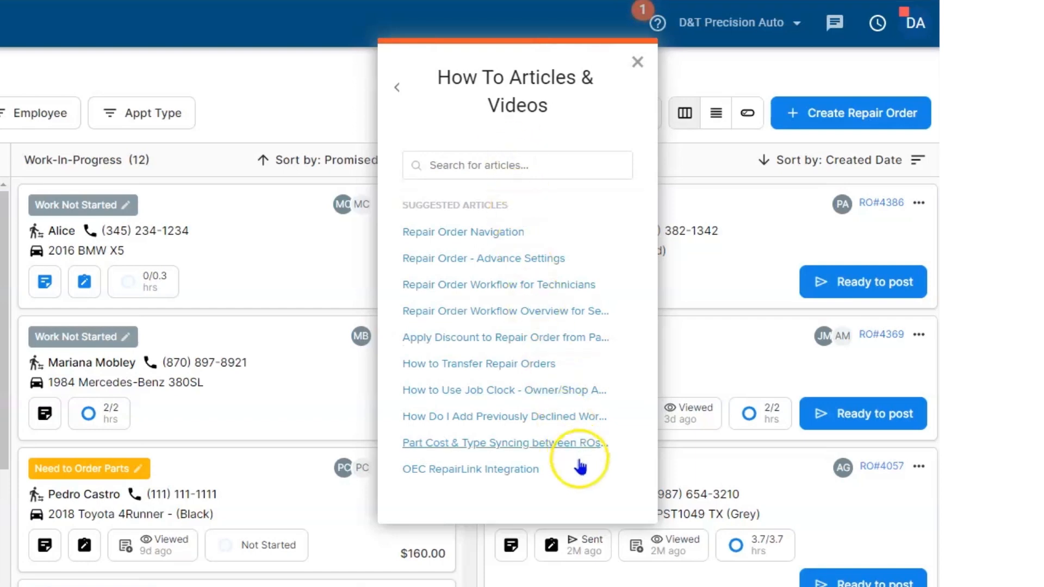
mouse_move(576, 484)
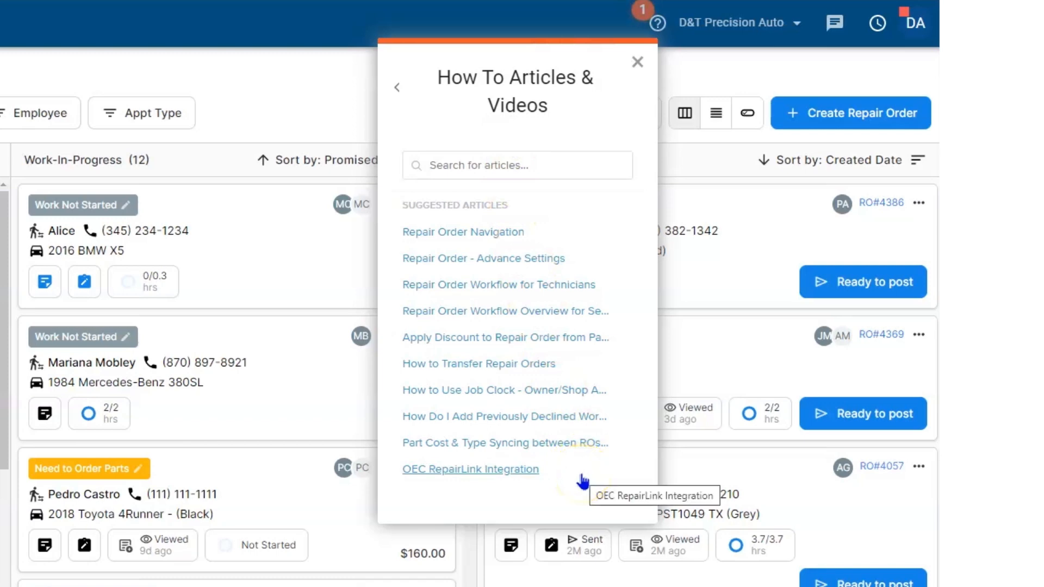
click(397, 87)
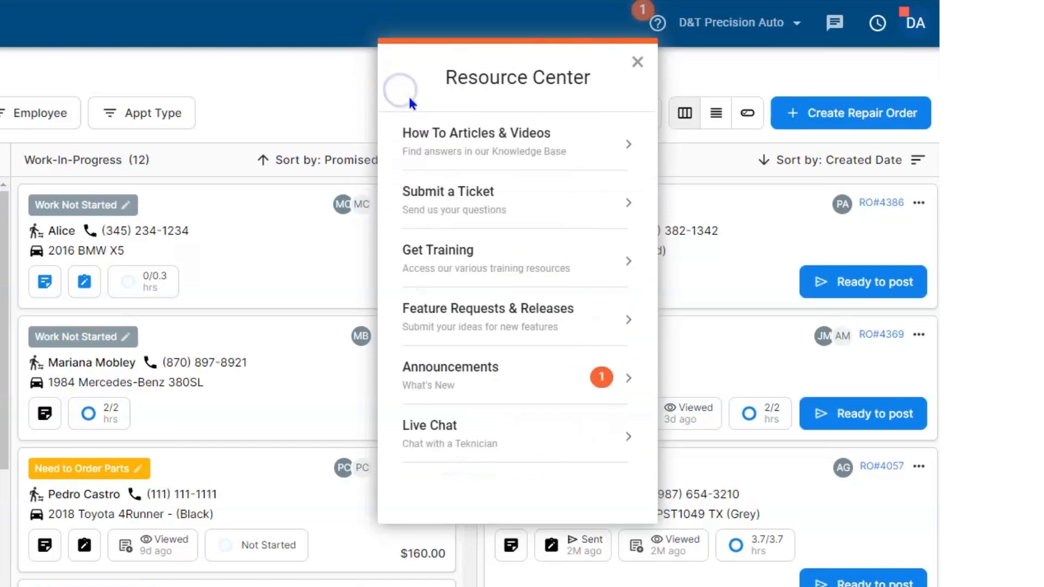
mouse_move(565, 200)
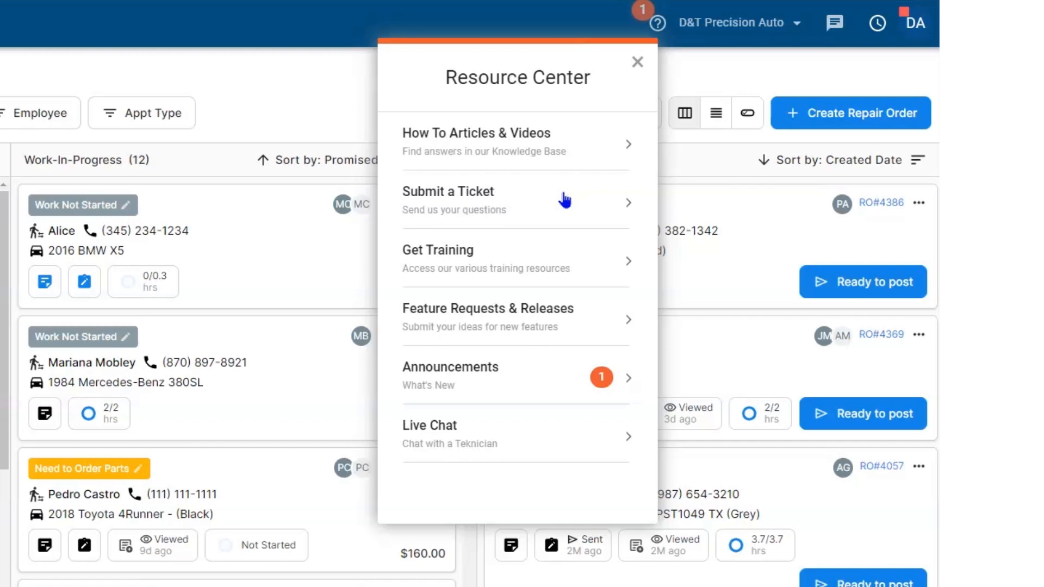
mouse_move(624, 266)
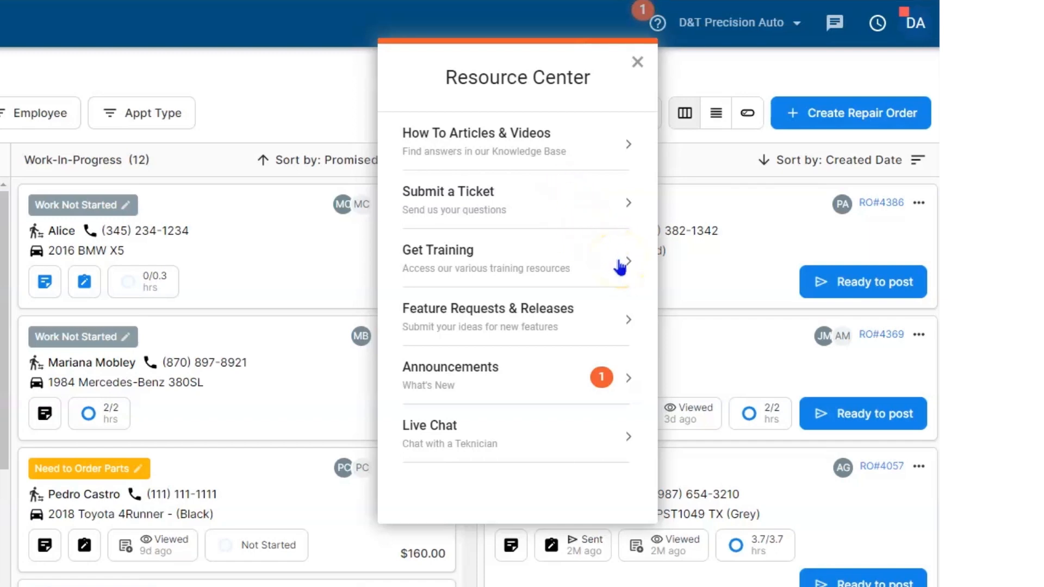
View Get Training: webinars, workflow overview, video library, courses and private training
click(438, 250)
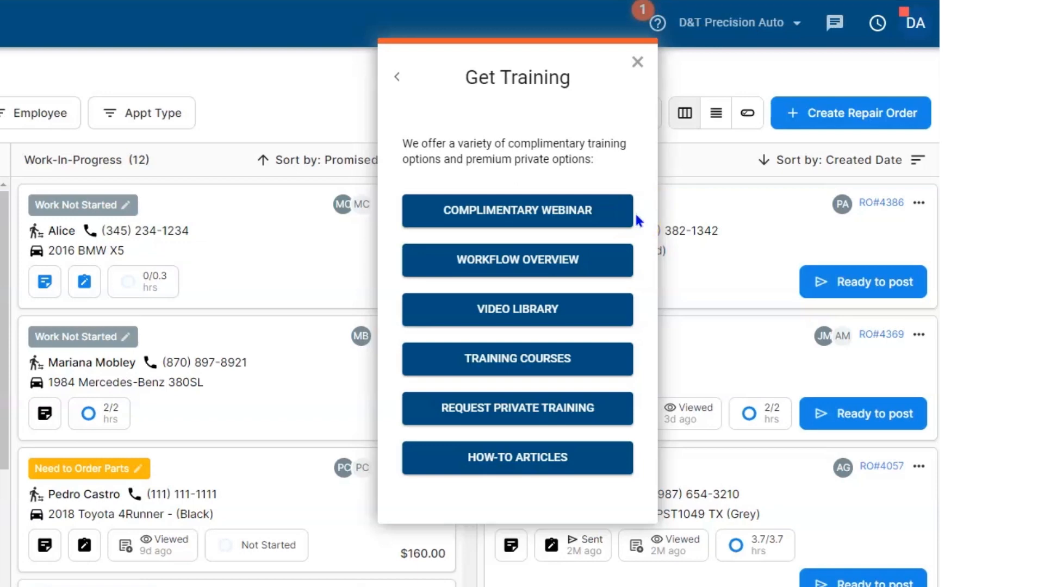
mouse_move(626, 256)
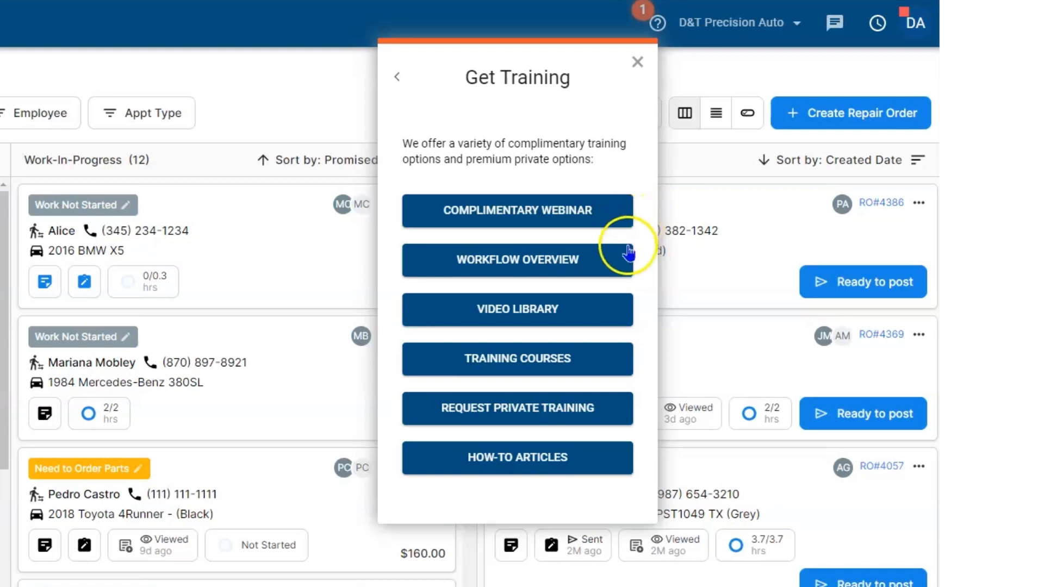
mouse_move(627, 269)
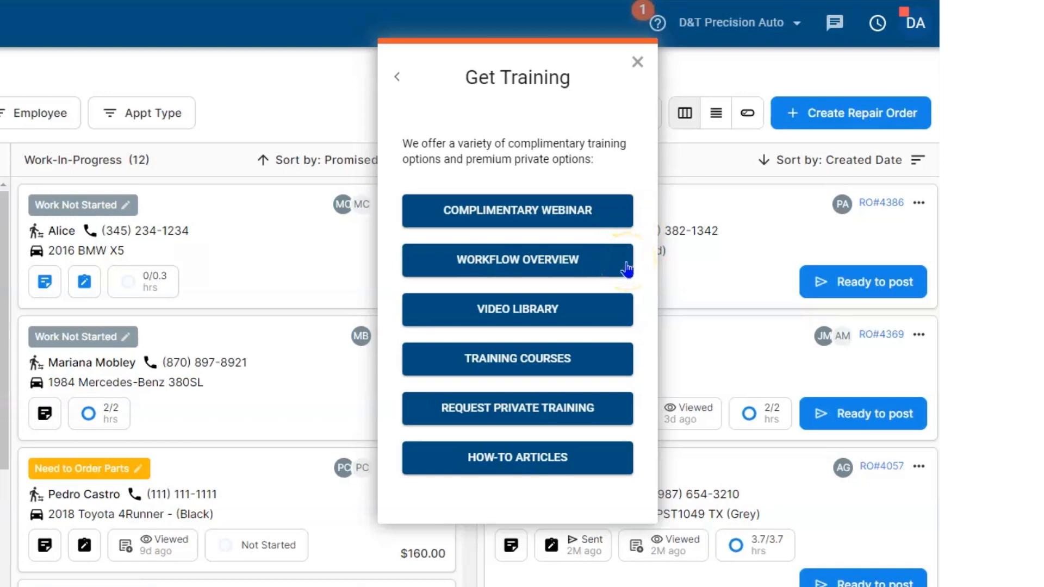
mouse_move(622, 364)
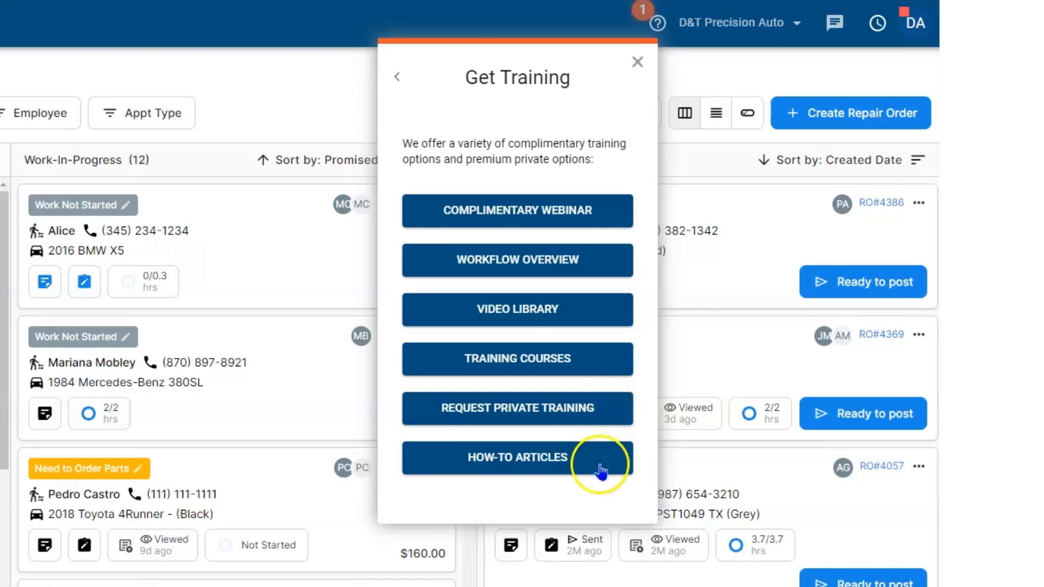
mouse_move(601, 469)
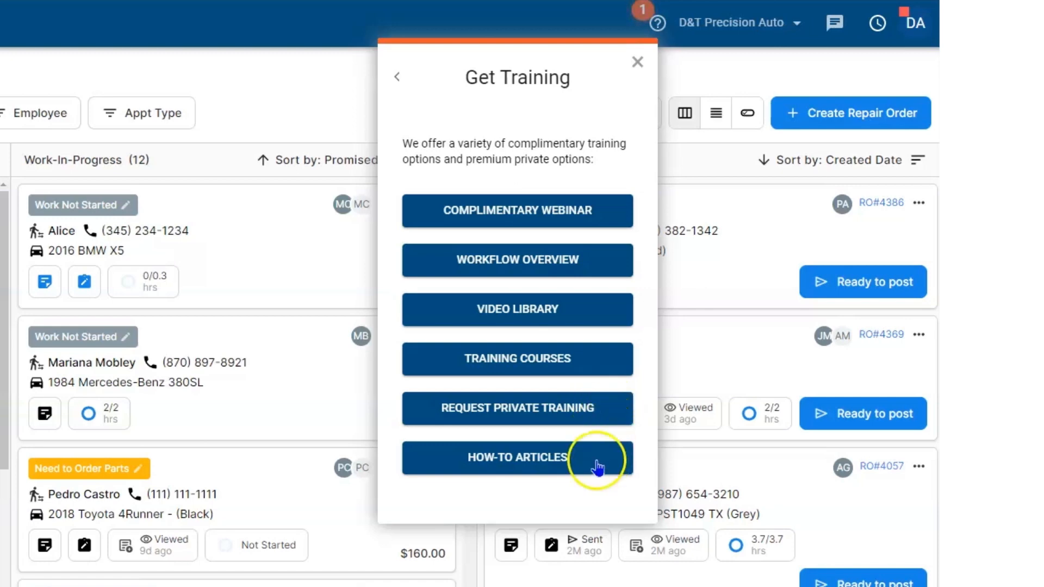
Browse Feature Requests & Releases, with release notes and feature board, then return to the menu
click(398, 76)
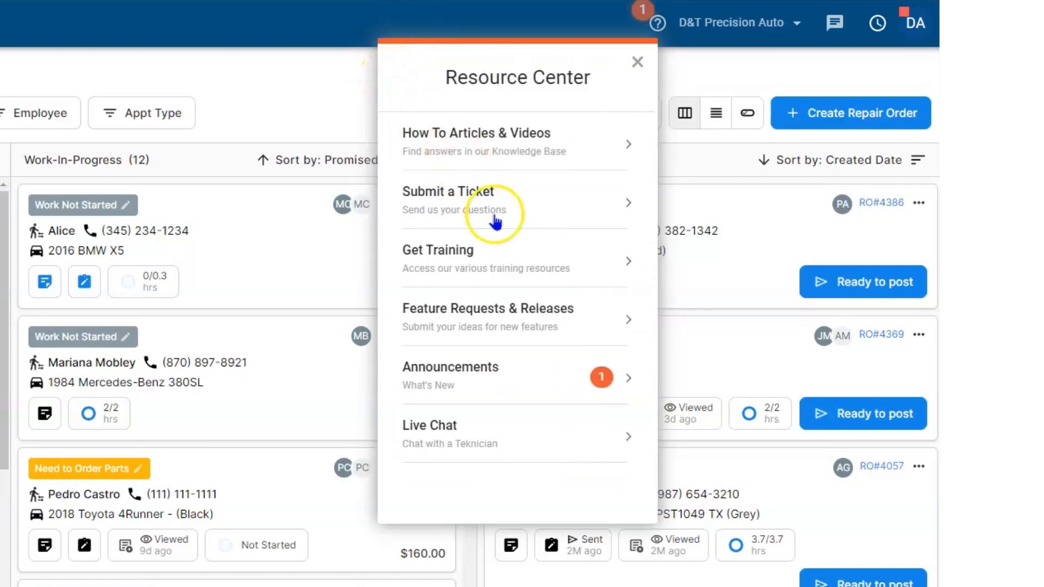
mouse_move(575, 330)
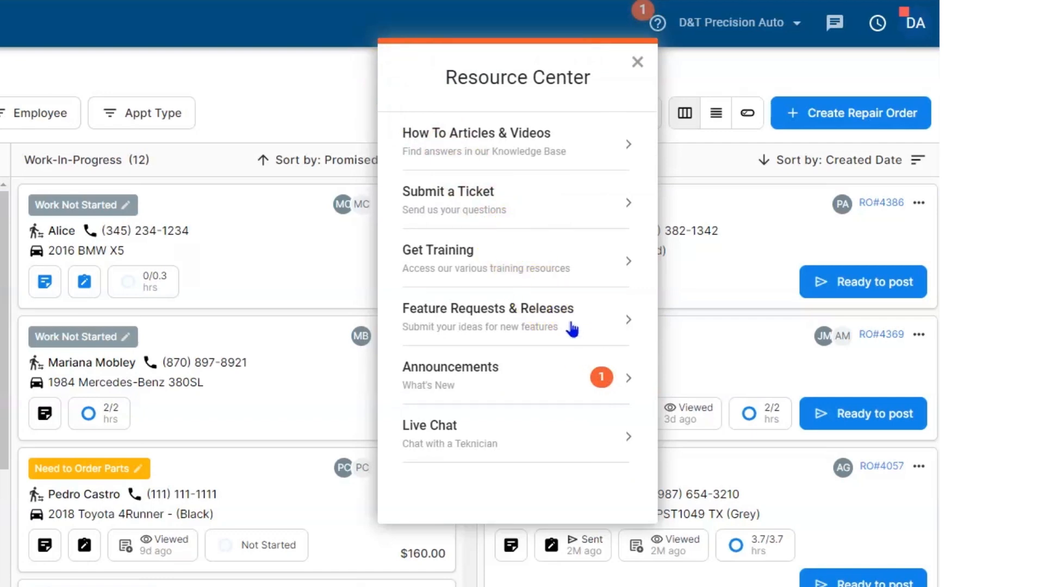
click(550, 327)
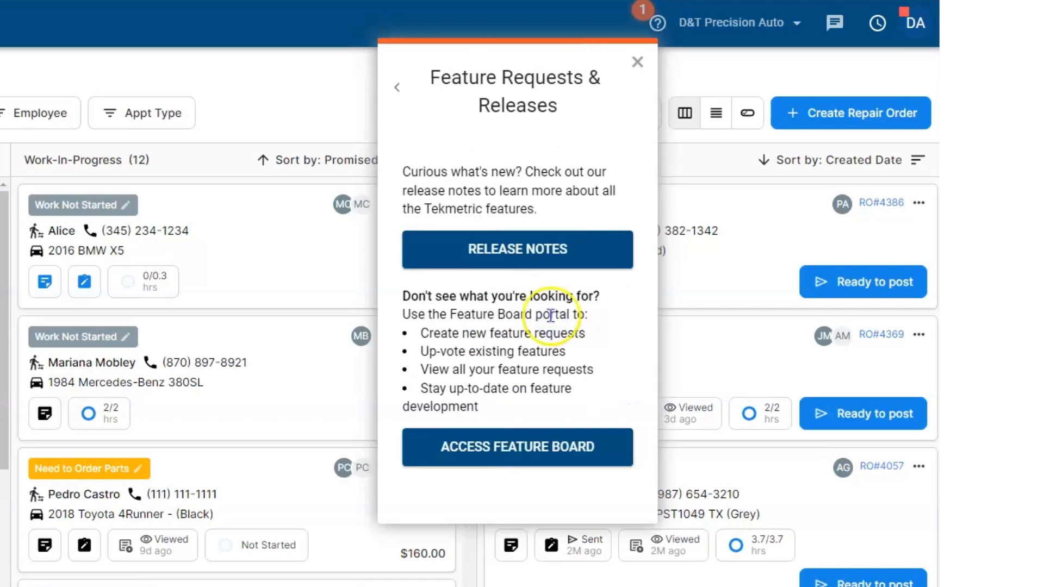
mouse_move(556, 293)
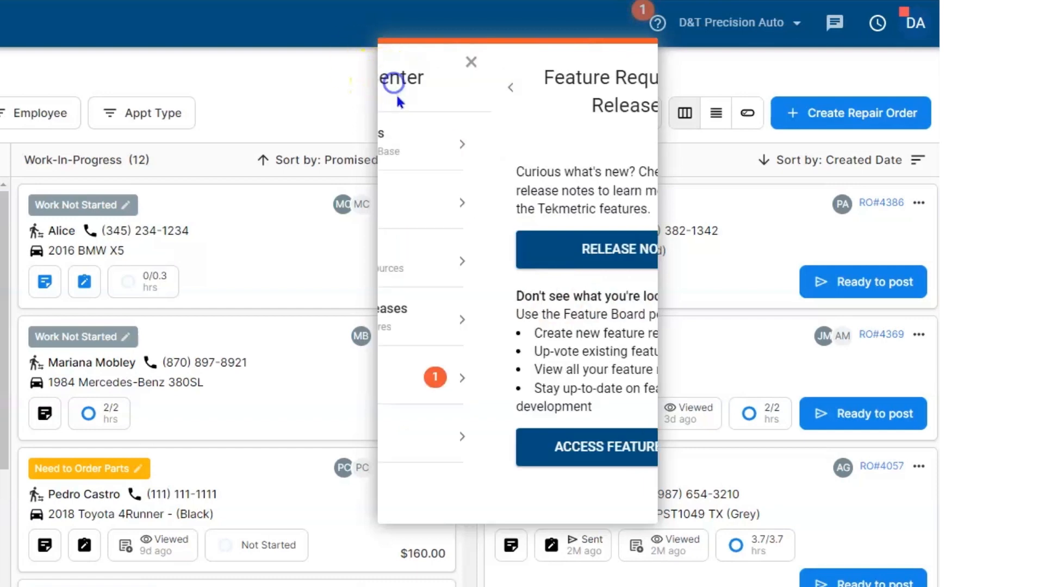
click(510, 88)
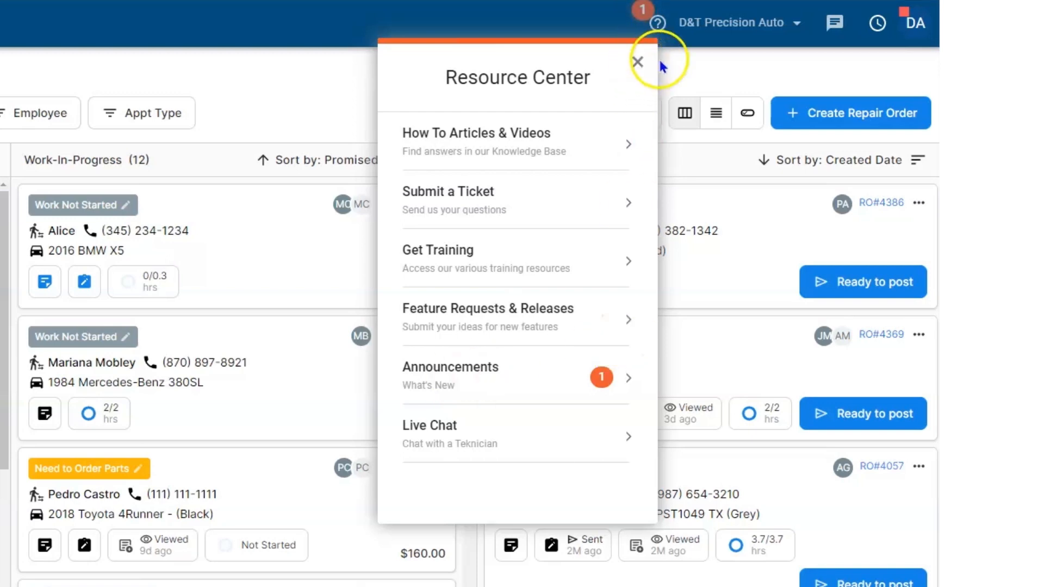
click(637, 61)
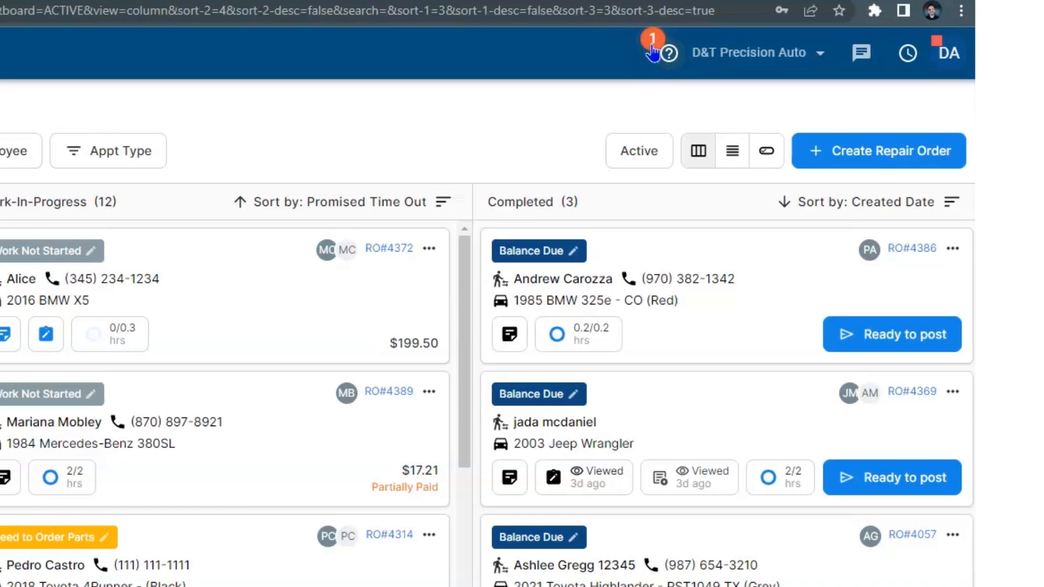
click(668, 53)
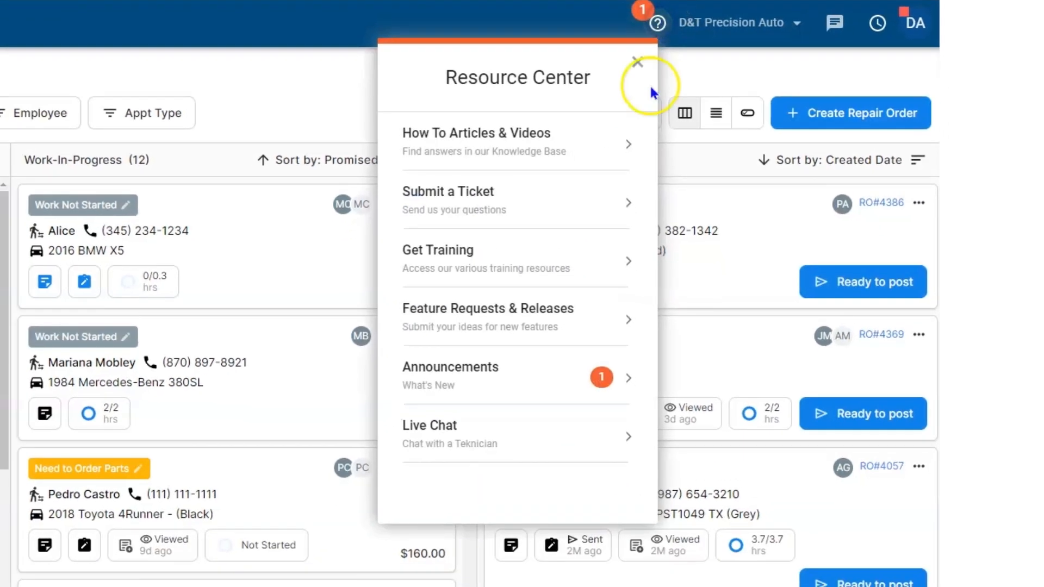
mouse_move(528, 445)
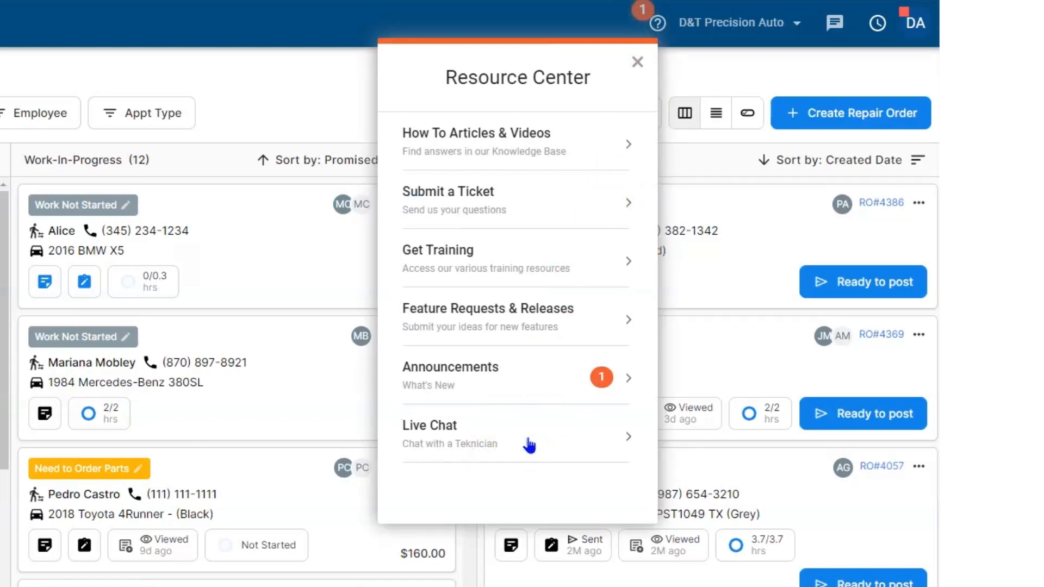
click(430, 425)
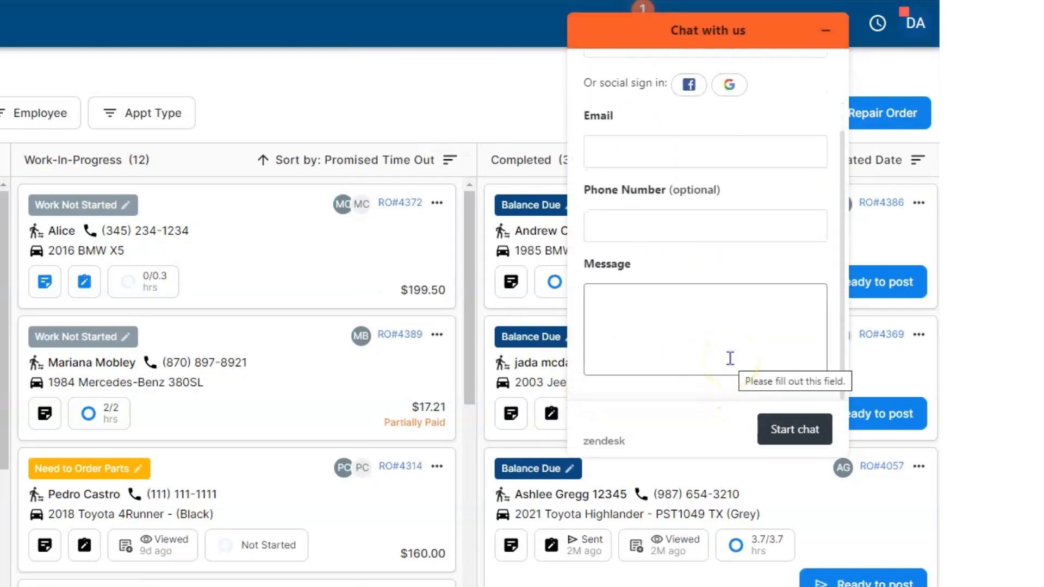
click(825, 31)
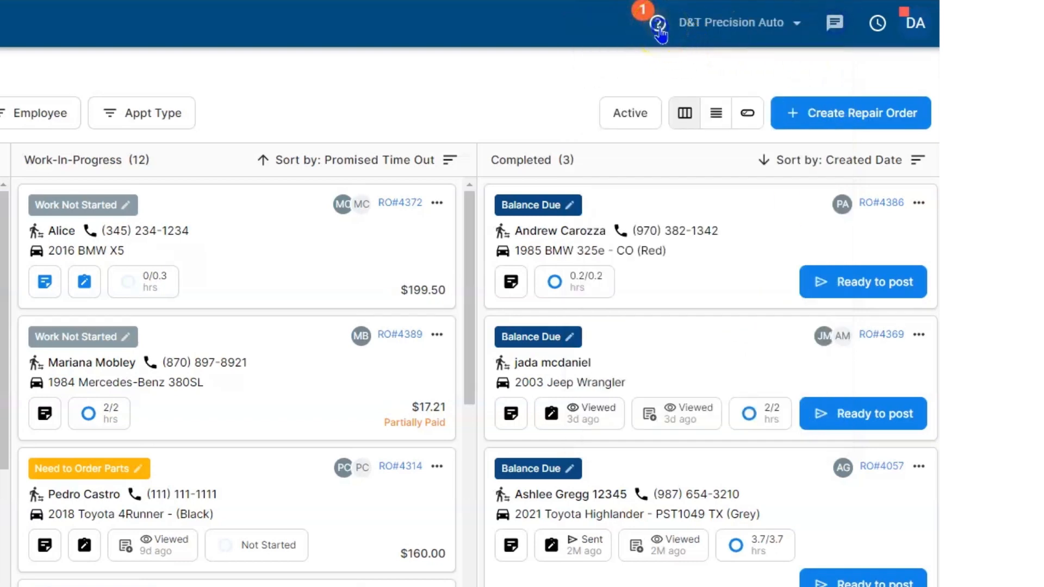
click(658, 23)
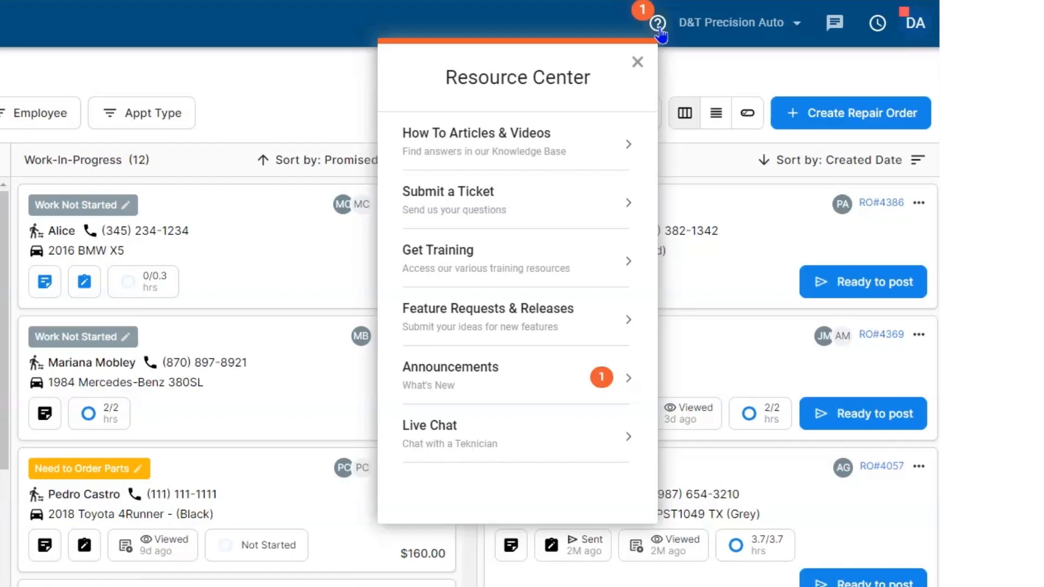